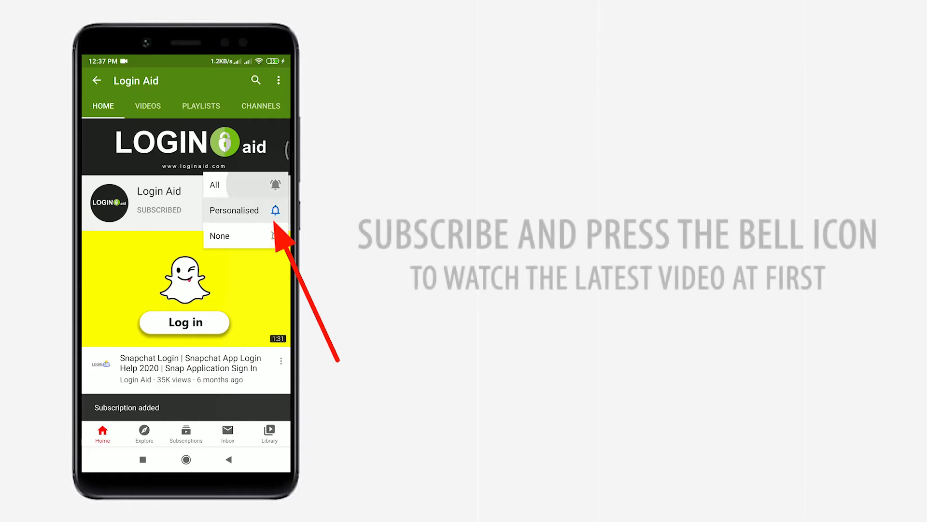
# Launch Tango Live from the Android app drawer to reach its home feed
pyautogui.click(214, 184)
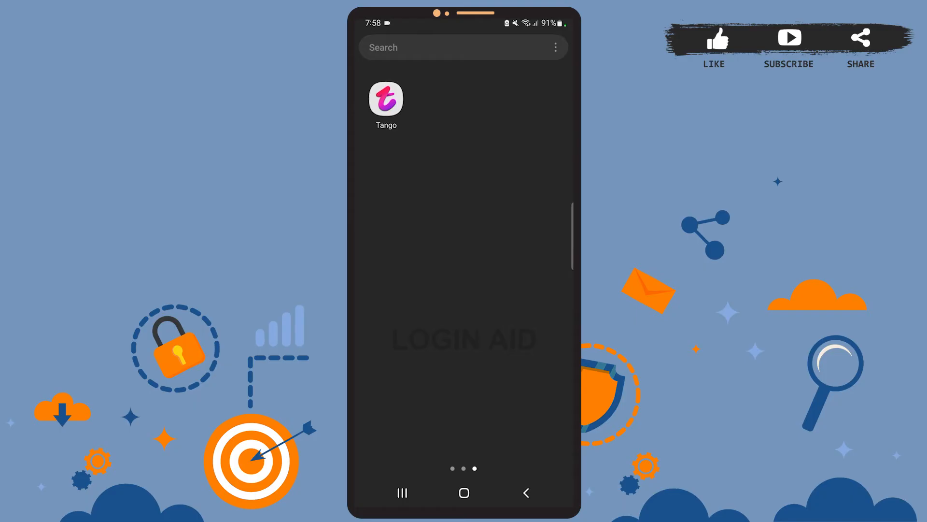
pyautogui.click(386, 99)
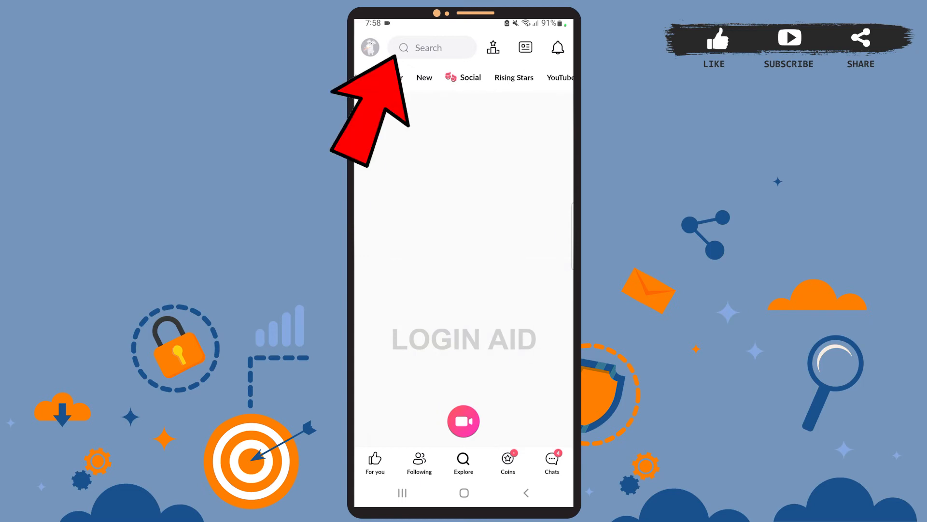
# Search Tango for the user by typing 'poi' into the search bar
pyautogui.click(440, 47)
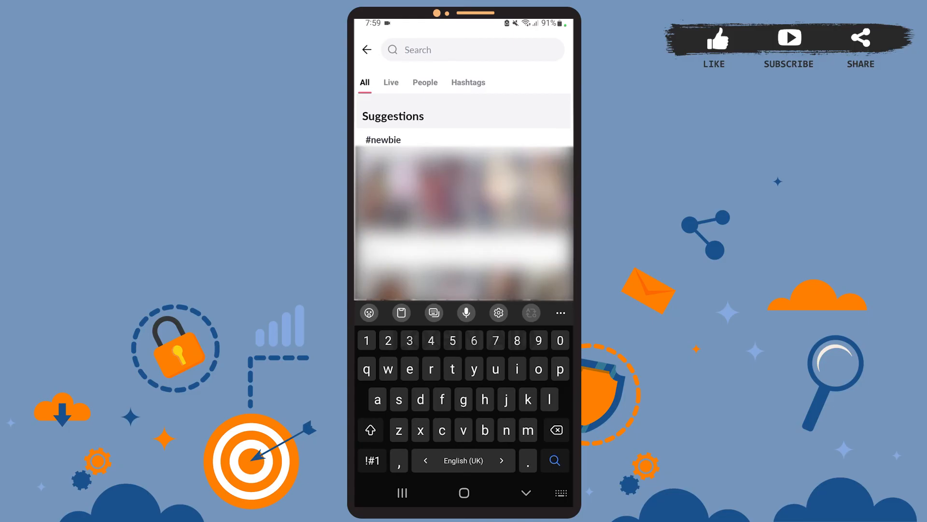
pyautogui.write('poi')
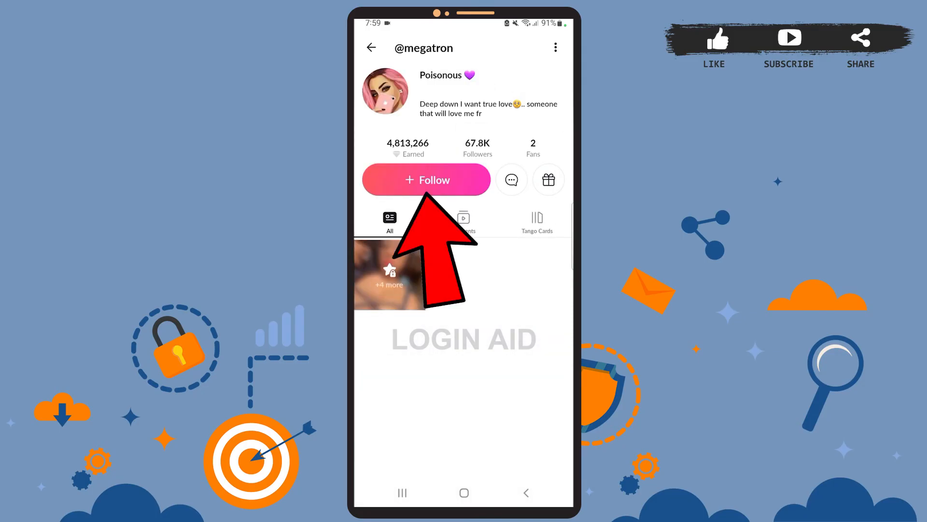
# Follow the opened user's profile with the pink + Follow button
pyautogui.click(426, 179)
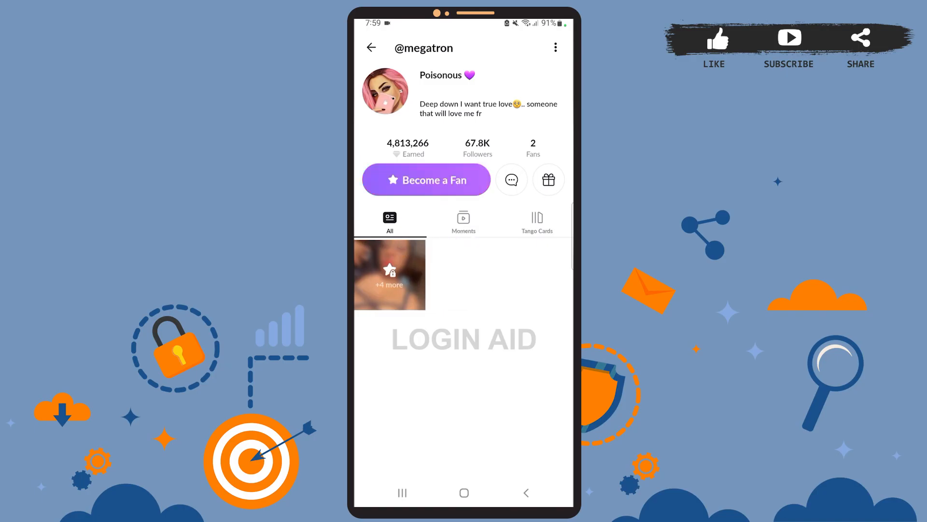